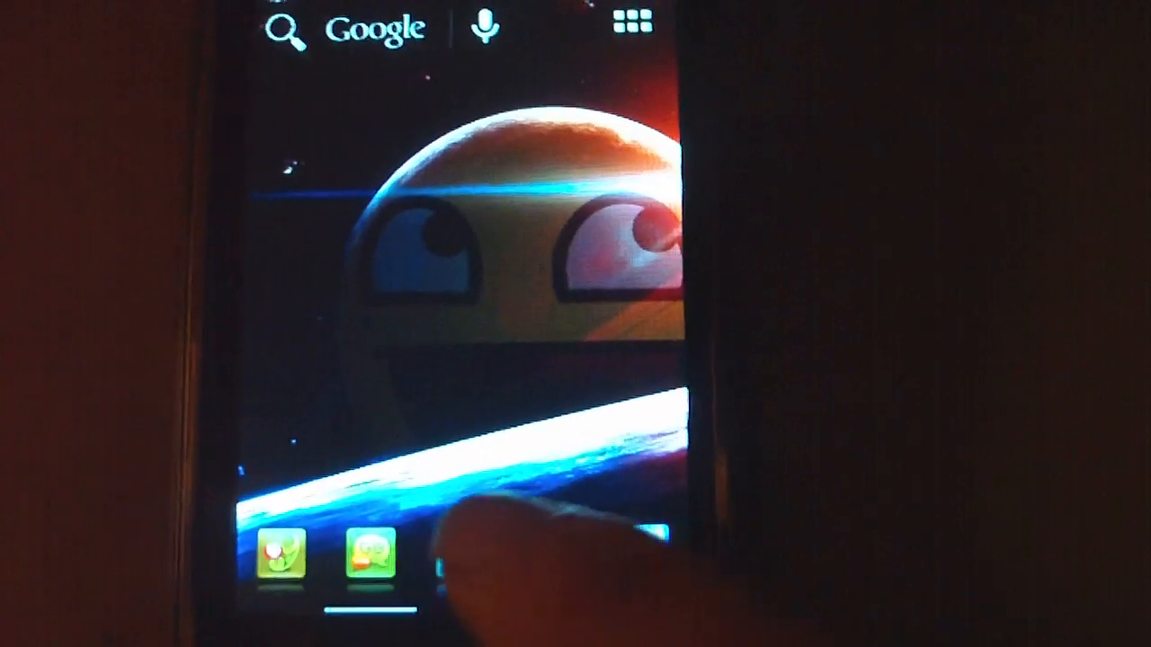
- Launch Google Play Store from the home screen and start an app search
{"action": "left_click", "coordinate": [630, 21]}
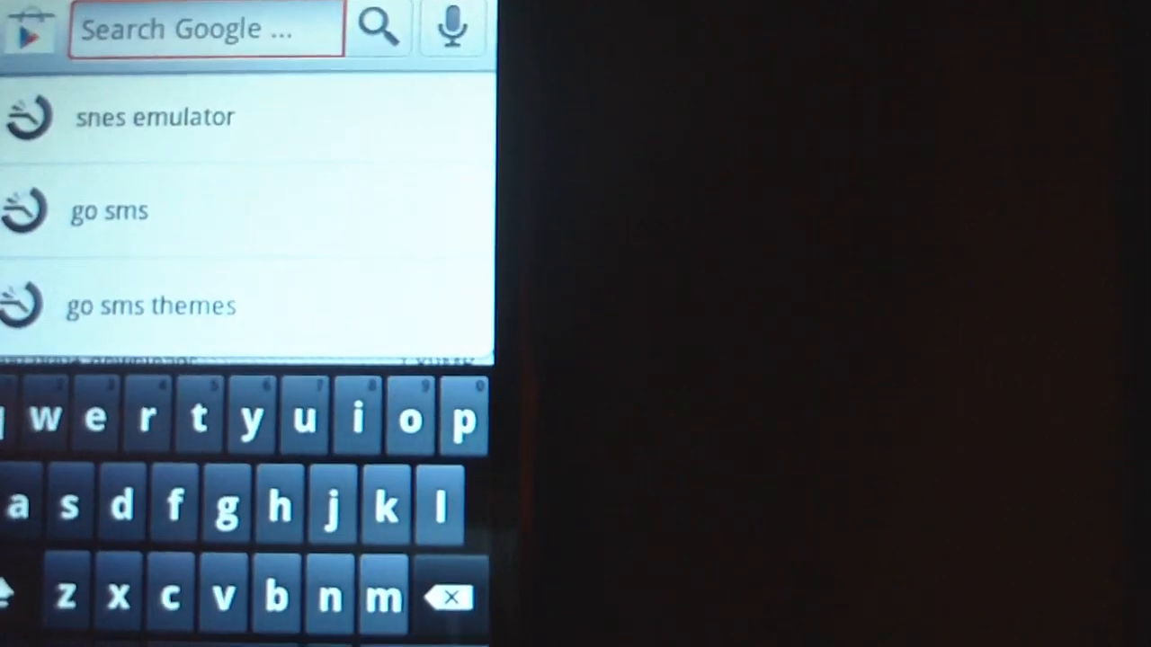
- Find SuperGNES Lite by Bubble Zap Games via 'snes emulator' and install it
{"action": "left_click", "coordinate": [155, 117]}
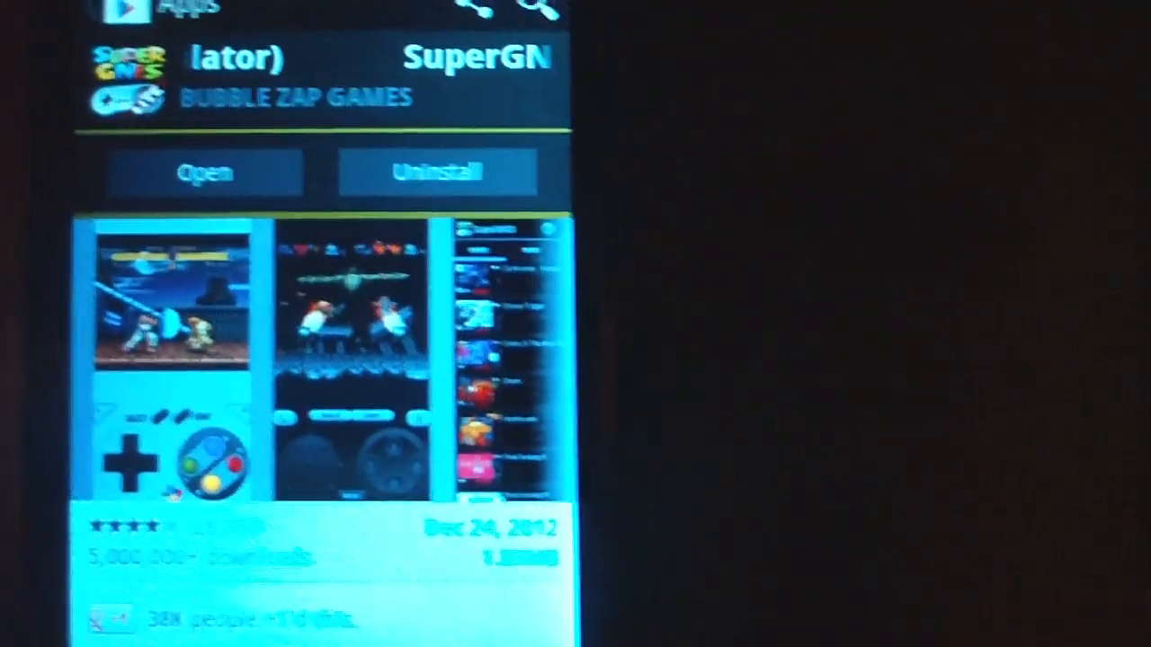
{"action": "left_click", "coordinate": [205, 172]}
{"action": "type", "text": "snes roms"}
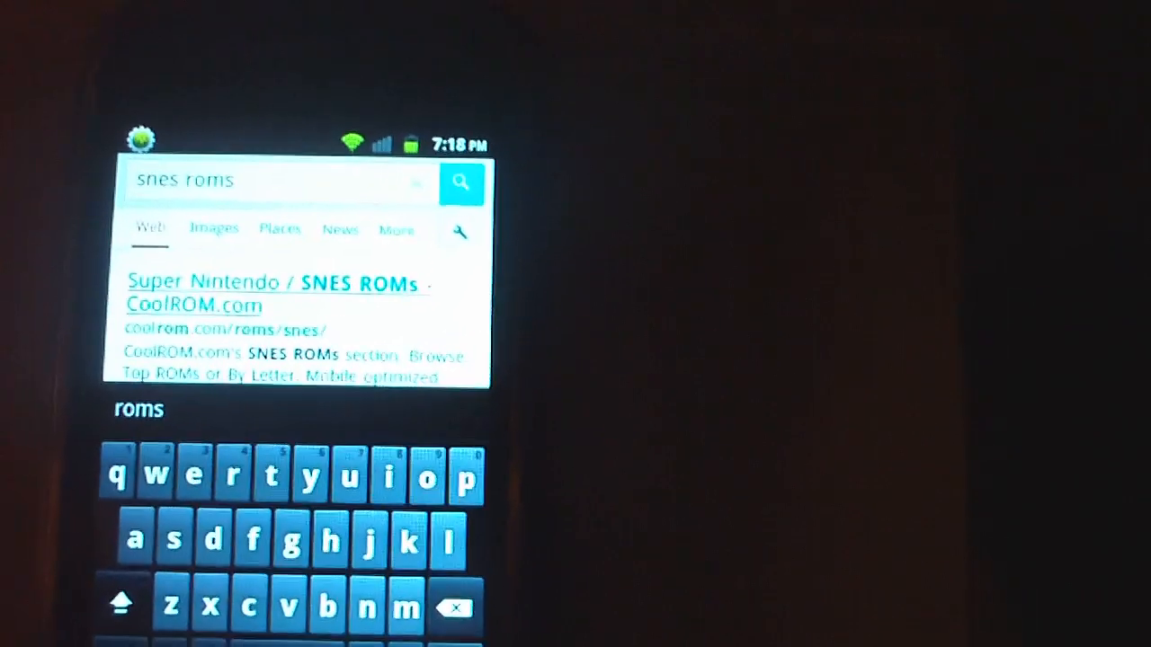
- Choose the 'Super Nintendo / SNES ROMs - CoolROM.com' result from the 'snes roms' search
{"action": "left_click", "coordinate": [273, 292]}
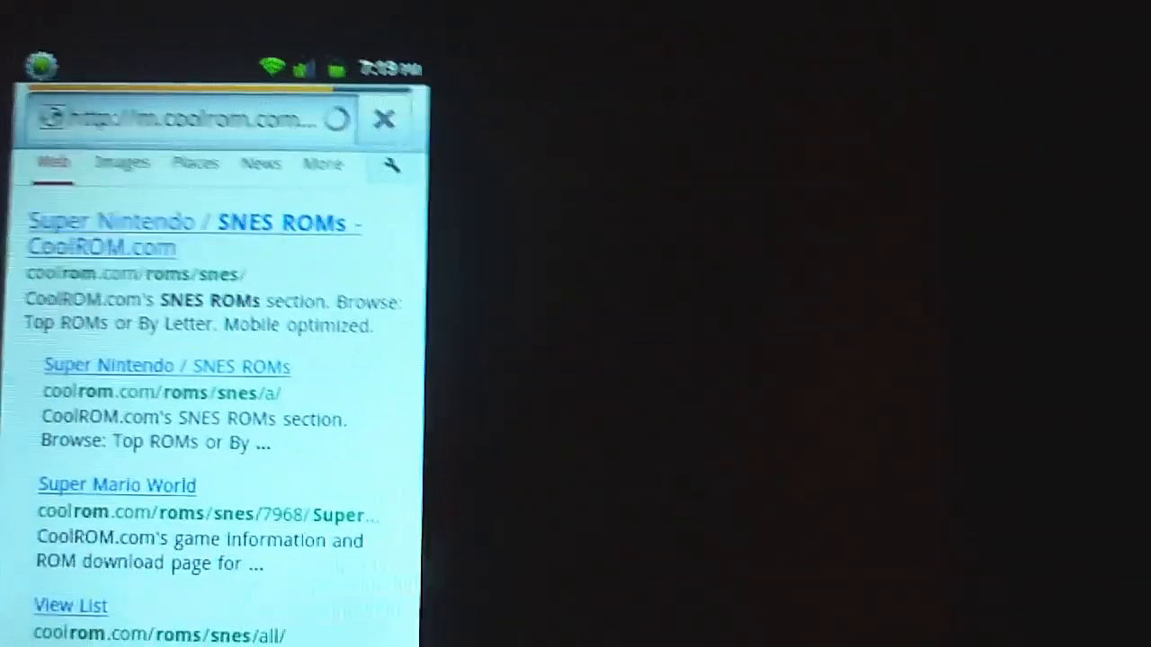
- Load the m.coolrom.com SNES ROMs page and browse its Top 25 Downloaded list
{"action": "left_click", "coordinate": [194, 234]}
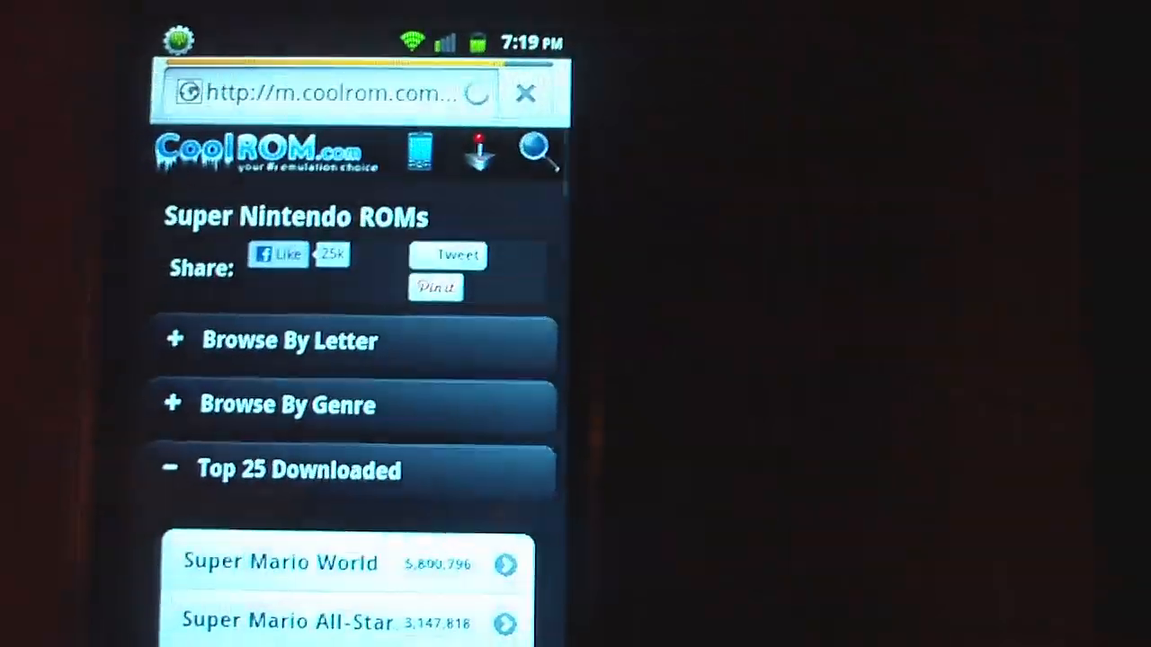
{"action": "scroll", "scroll_direction": "down", "scroll_amount": 3}
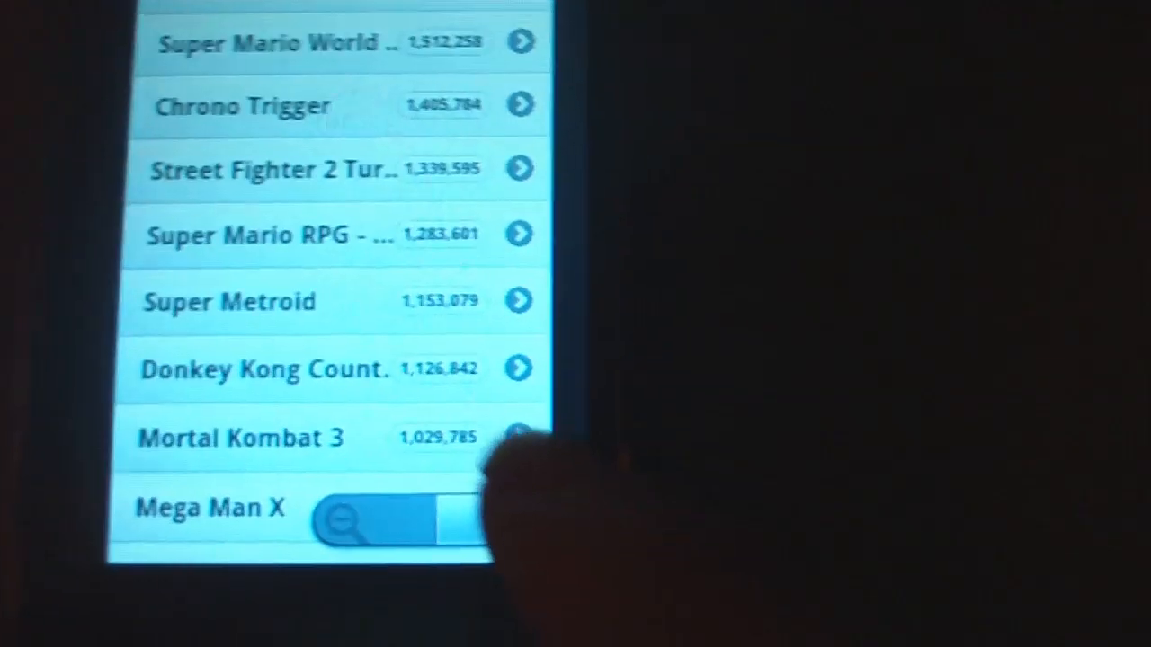
{"action": "scroll", "scroll_direction": "down", "scroll_amount": 3}
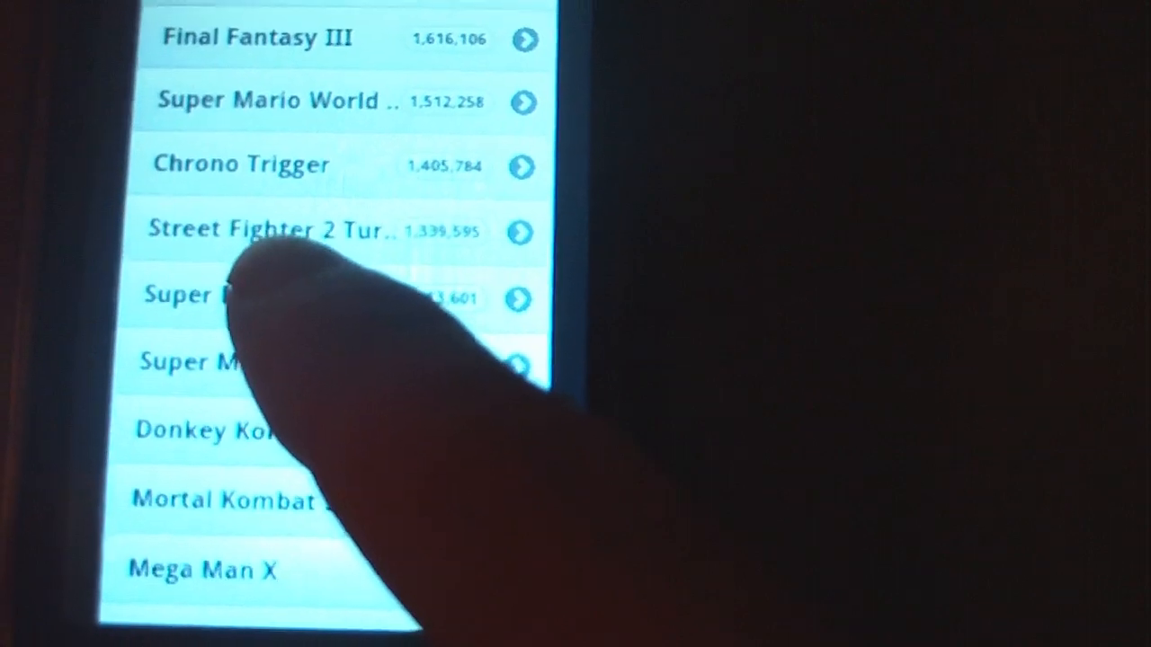
{"action": "scroll", "scroll_direction": "up", "scroll_amount": 3}
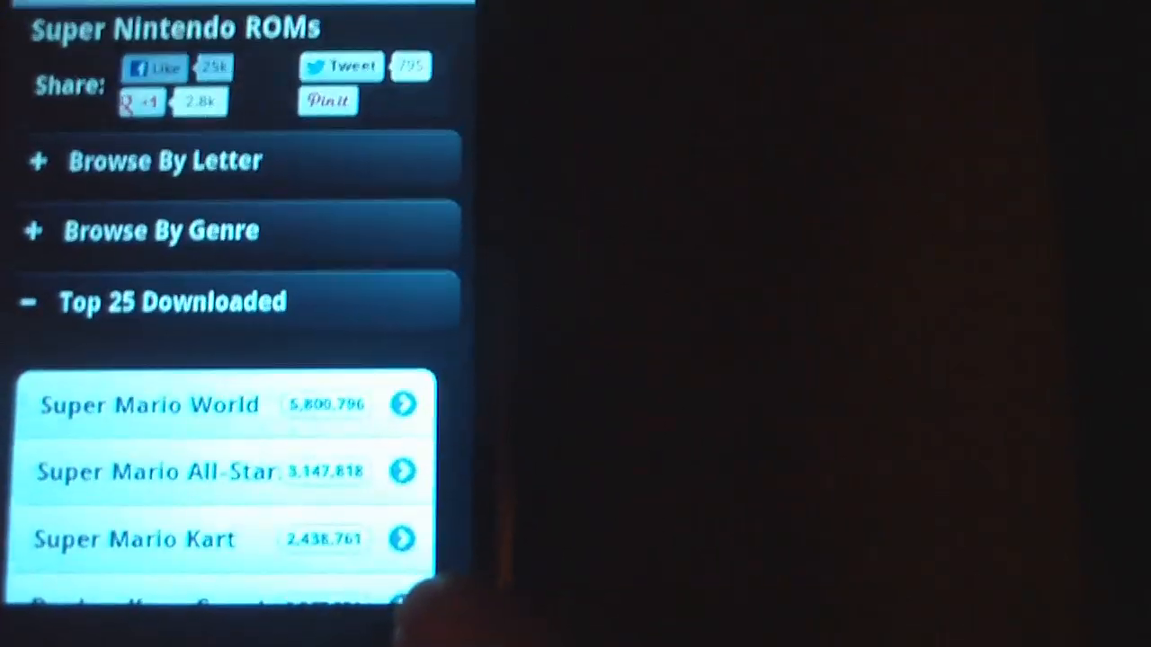
{"action": "scroll", "scroll_direction": "up", "scroll_amount": 3}
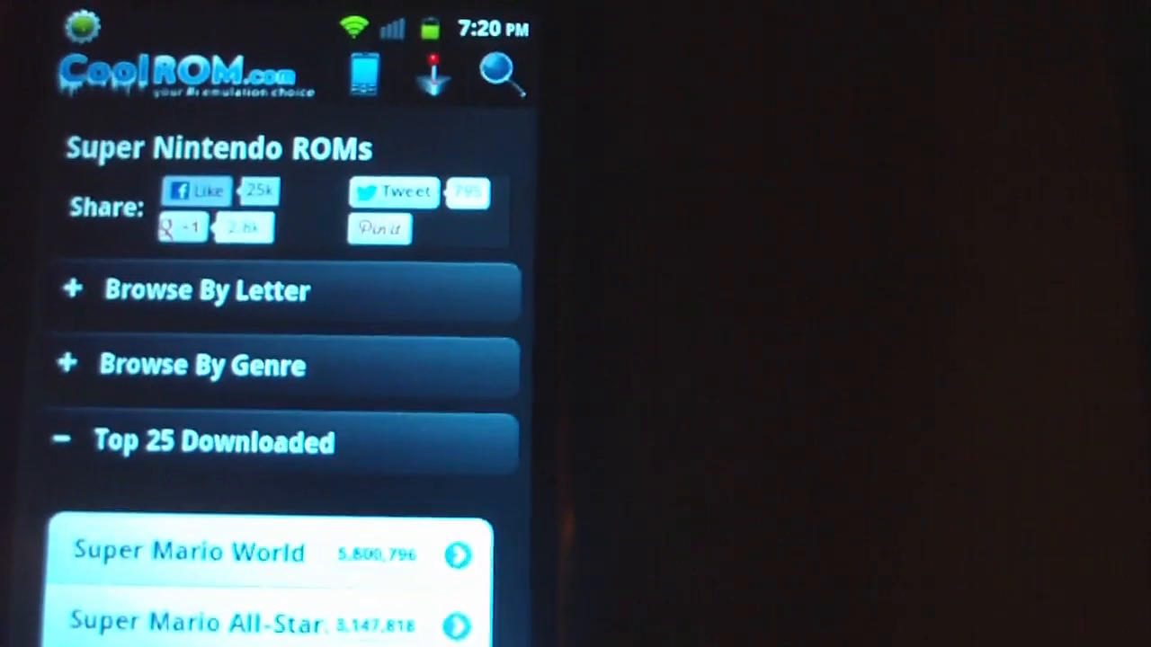